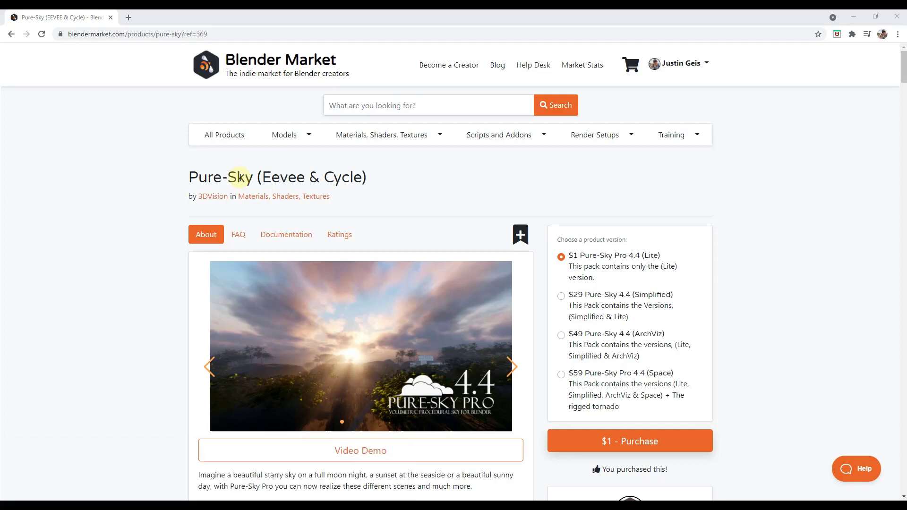
mouse_move(388, 303)
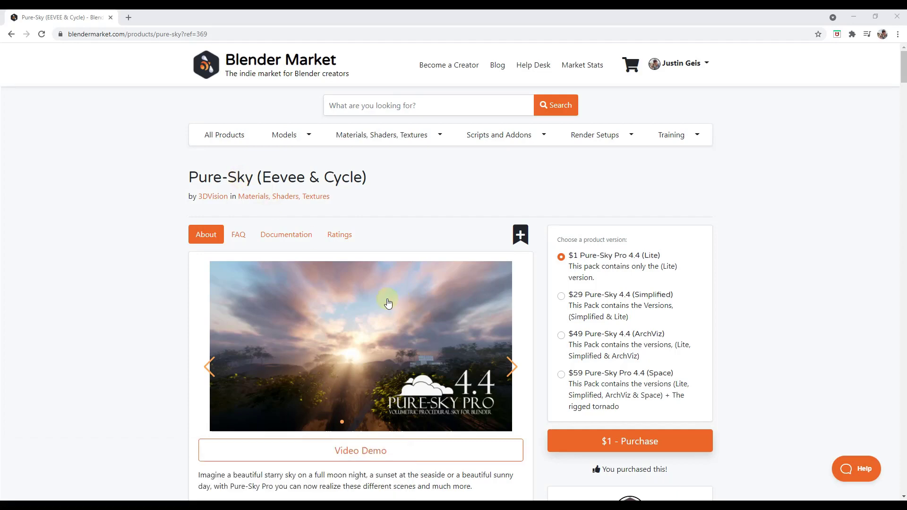
Browse the Pure-Sky product page and flip through its preview images.
scroll("down", 3)
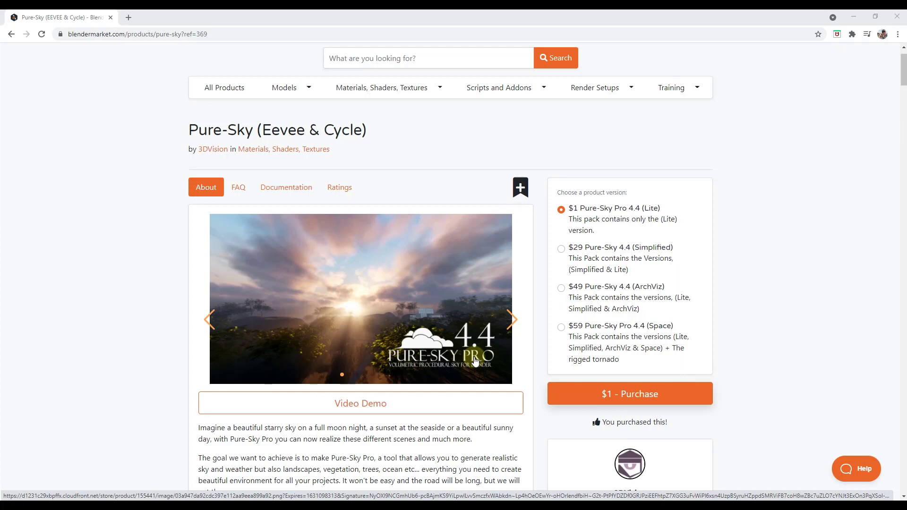
mouse_move(474, 254)
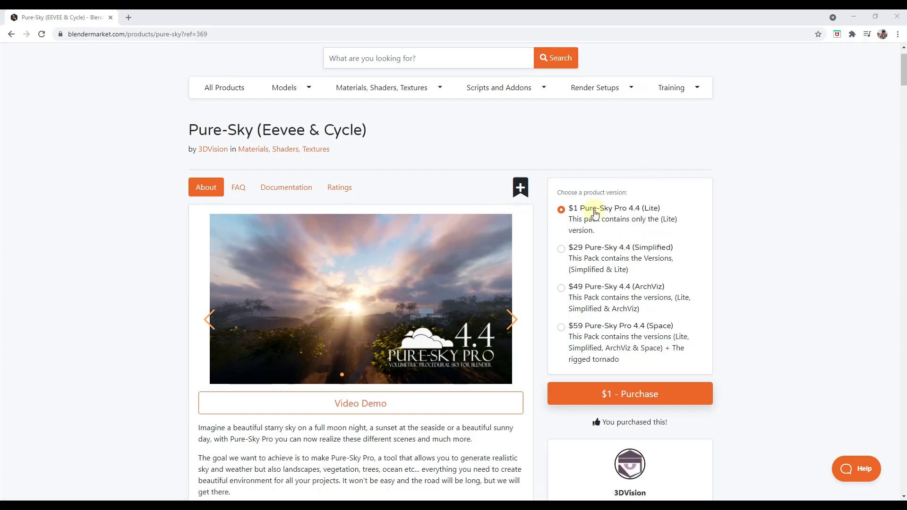
mouse_move(681, 274)
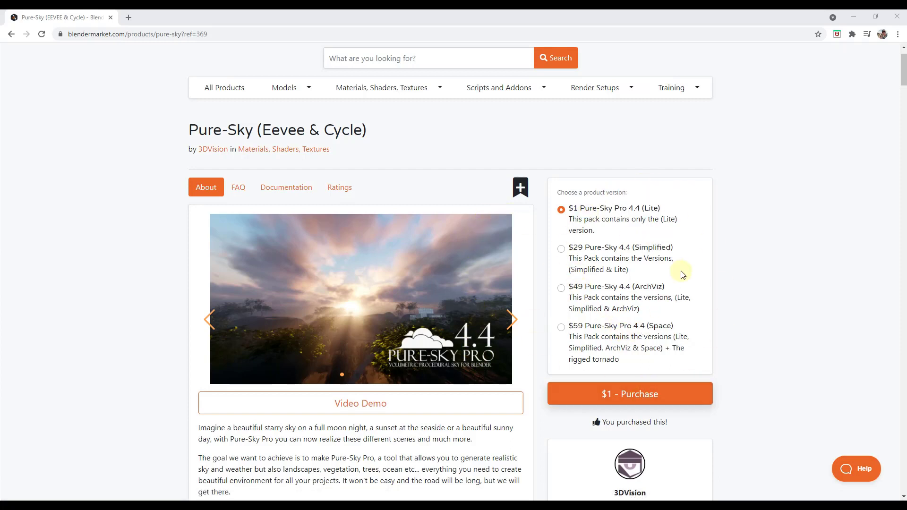
scroll("down", 3)
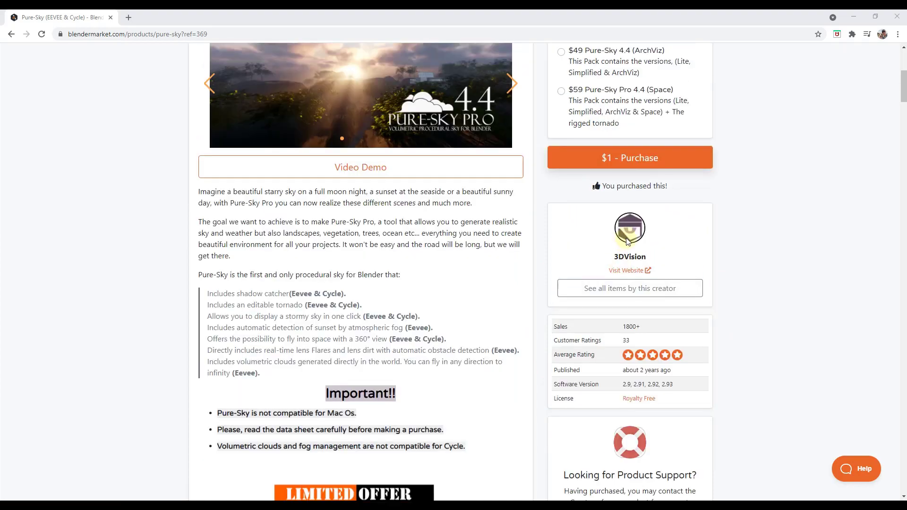
scroll("down", 3)
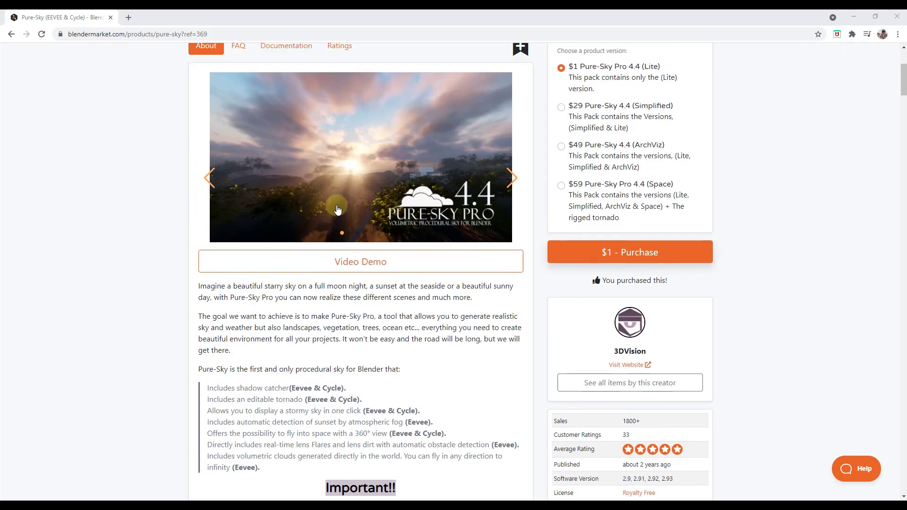
left_click(511, 178)
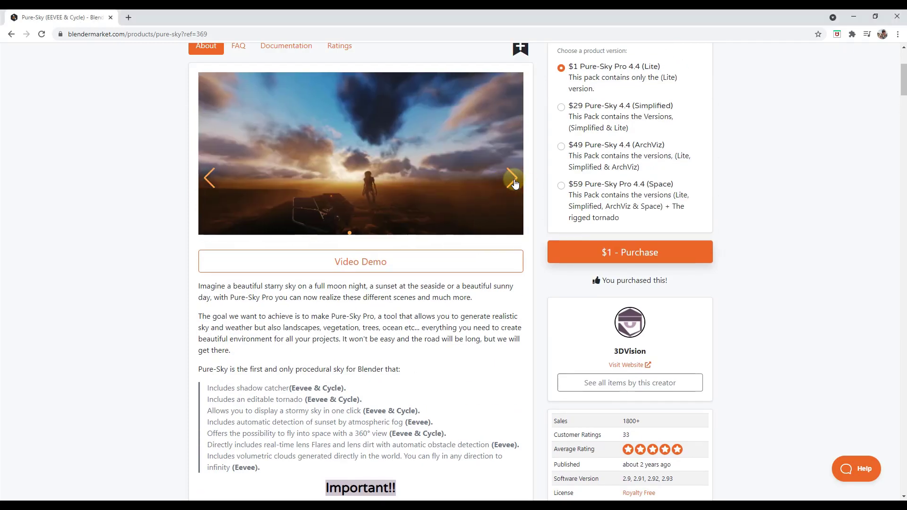
left_click(511, 179)
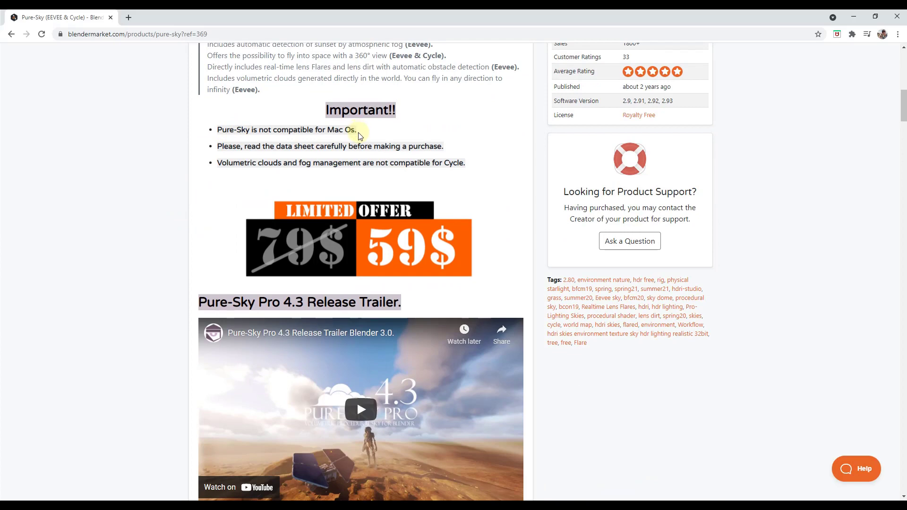
mouse_move(468, 167)
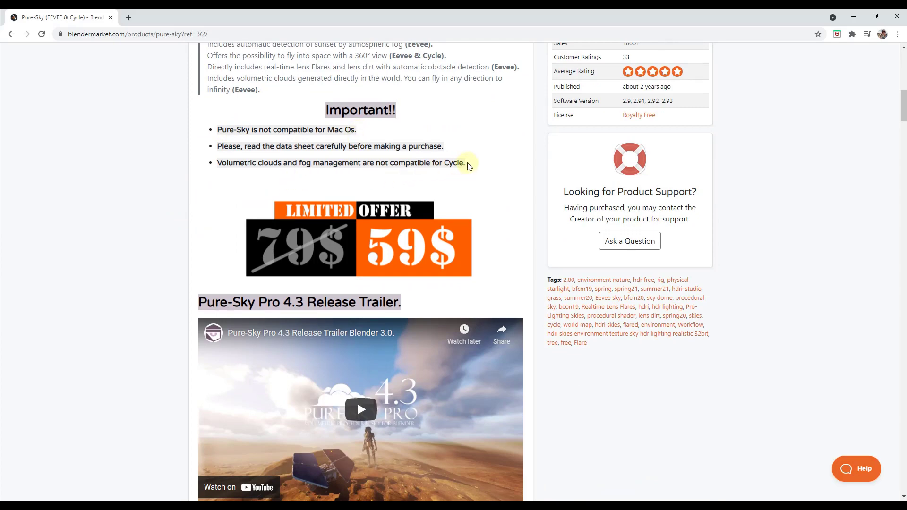
scroll("up", 3)
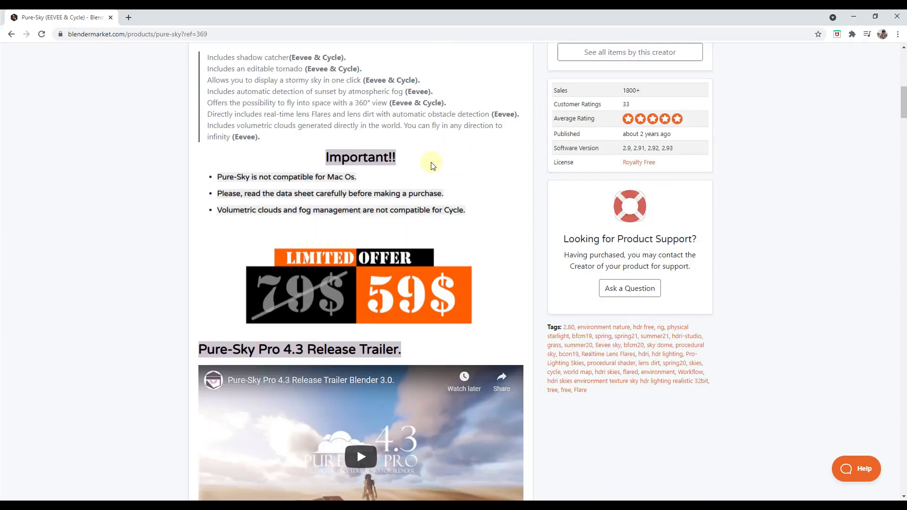
mouse_move(414, 207)
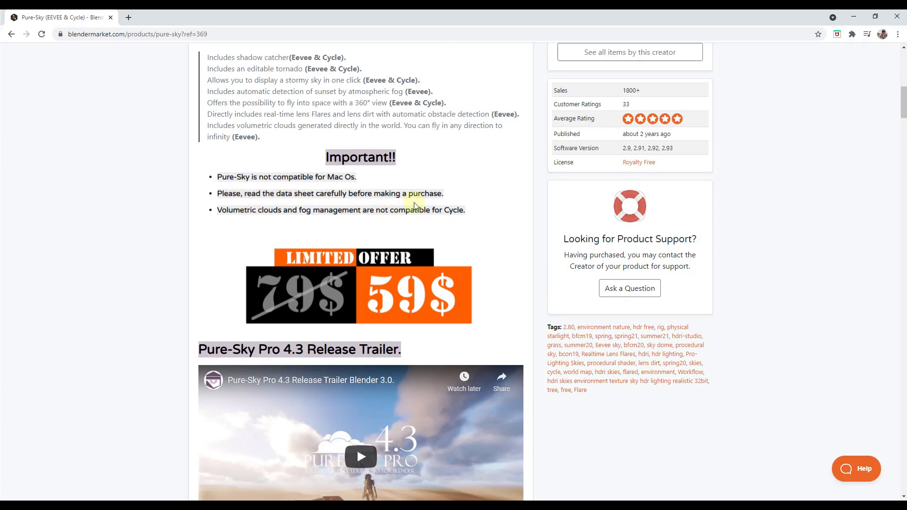
mouse_move(385, 197)
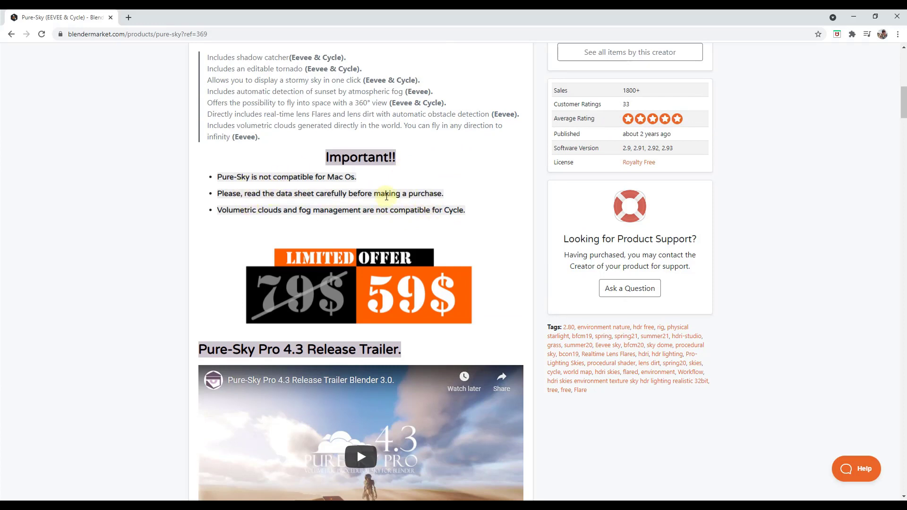
Scroll down to the feature comparison rows for Lens Flares, Volumes and Additional content.
scroll("down", 3)
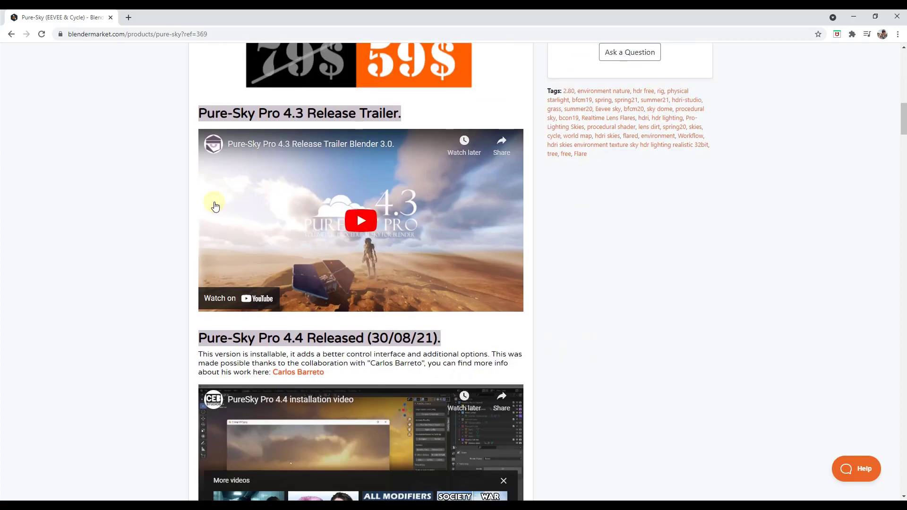
scroll("down", 3)
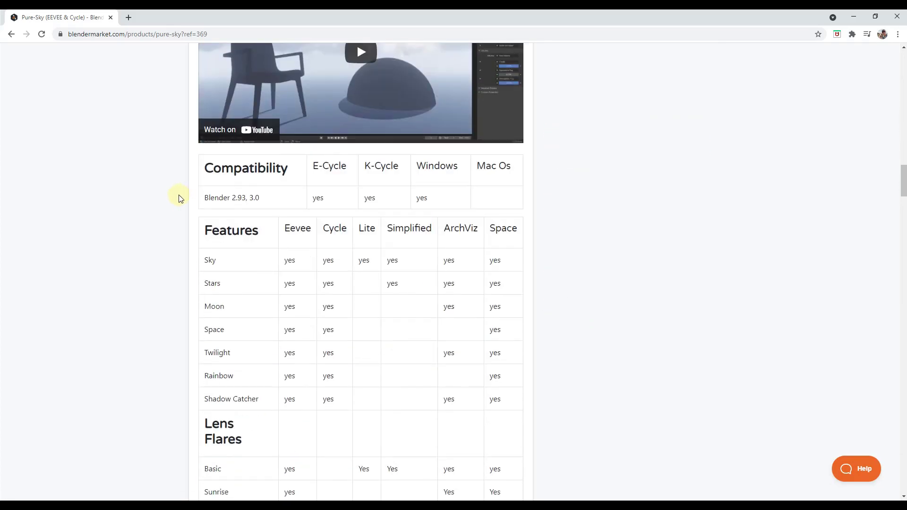
scroll("down", 3)
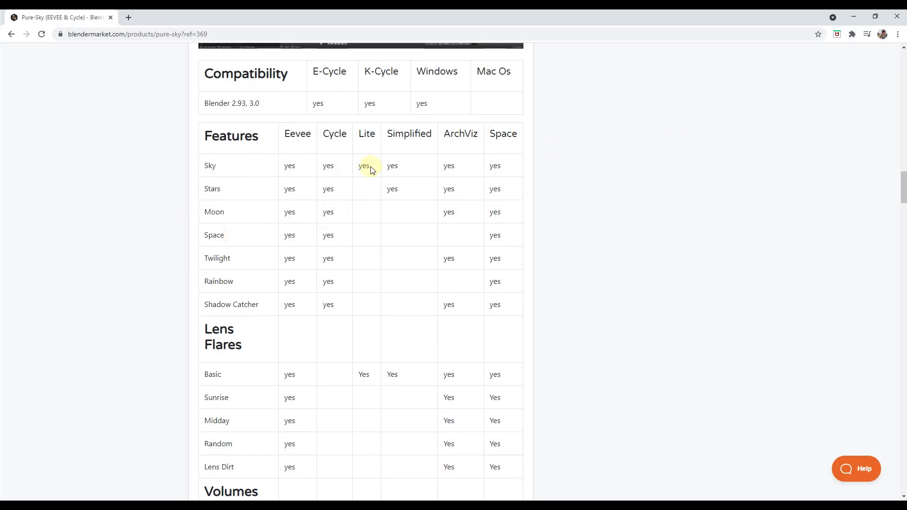
mouse_move(406, 166)
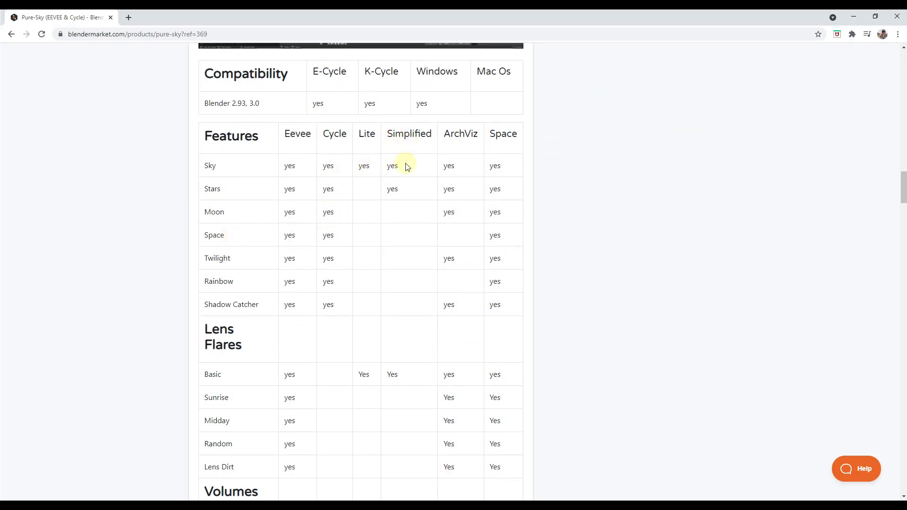
mouse_move(457, 160)
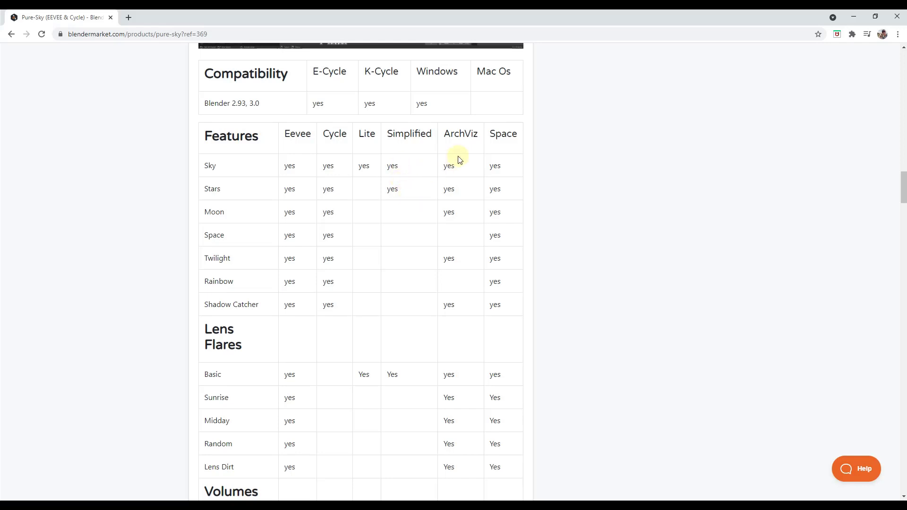
mouse_move(465, 200)
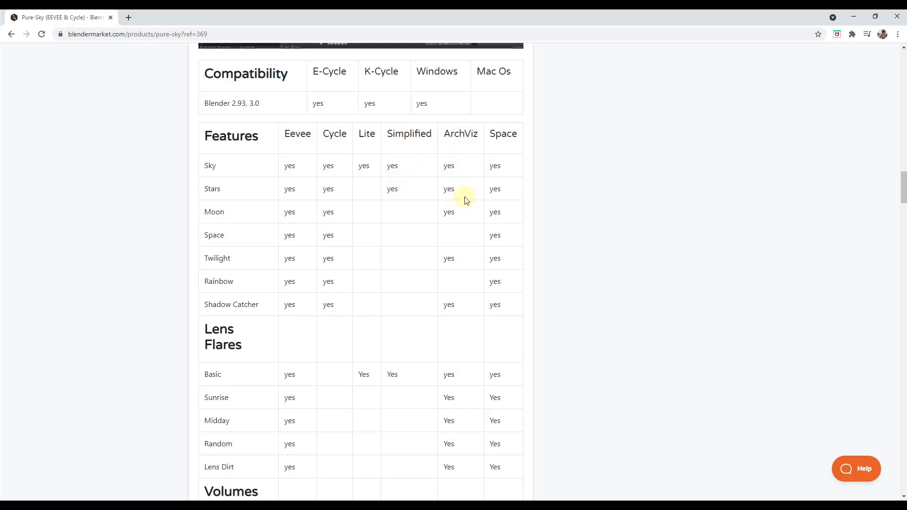
mouse_move(454, 285)
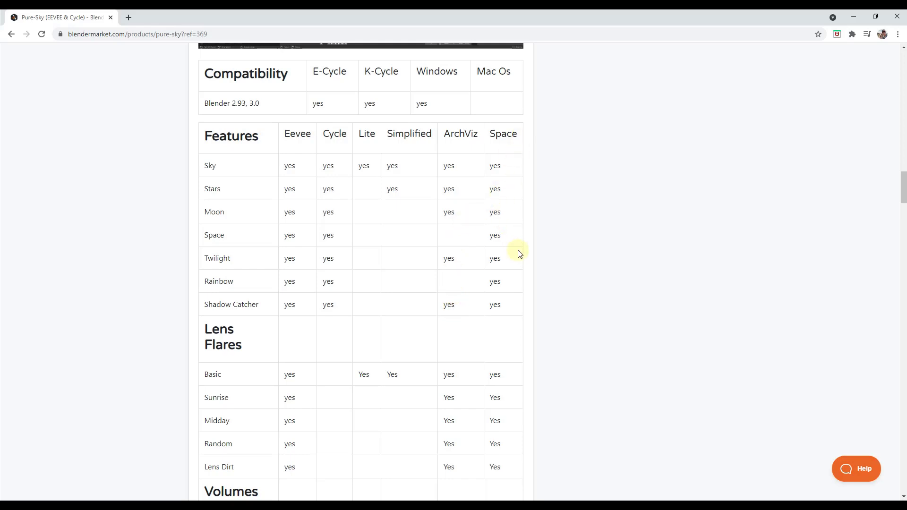
mouse_move(523, 242)
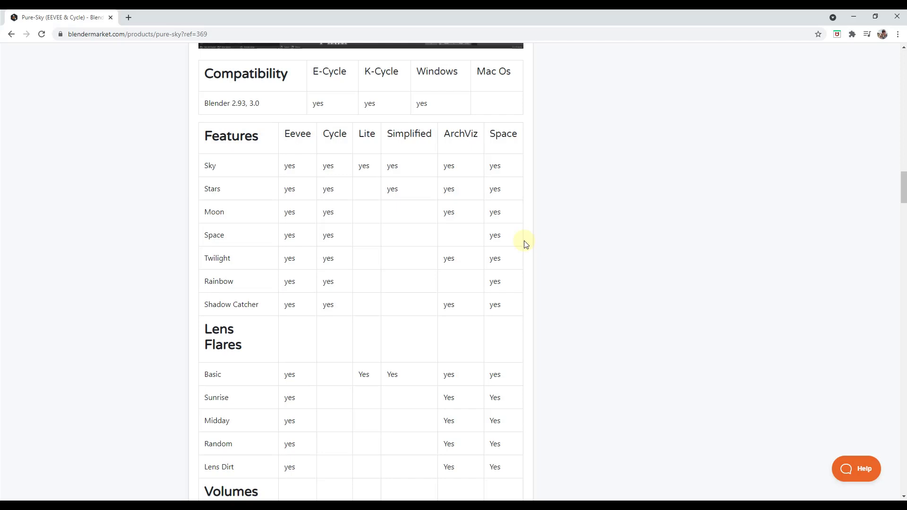
scroll("down", 3)
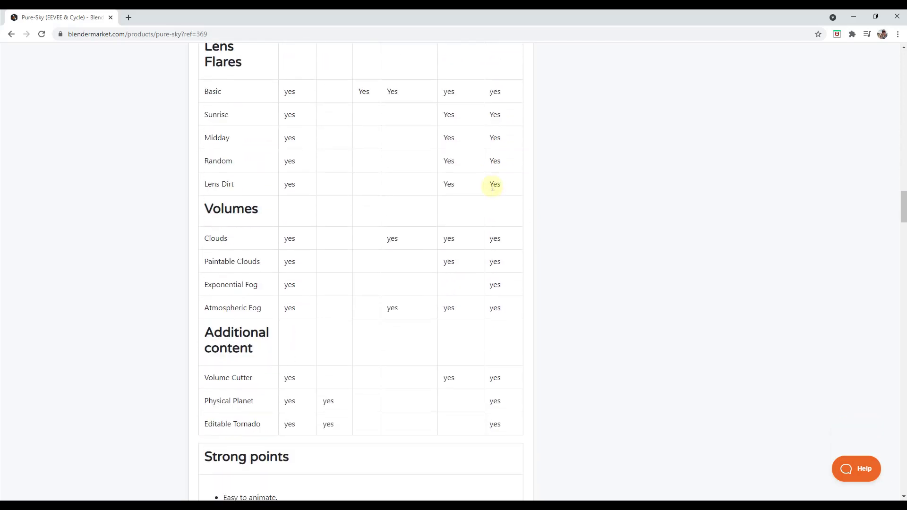
mouse_move(388, 306)
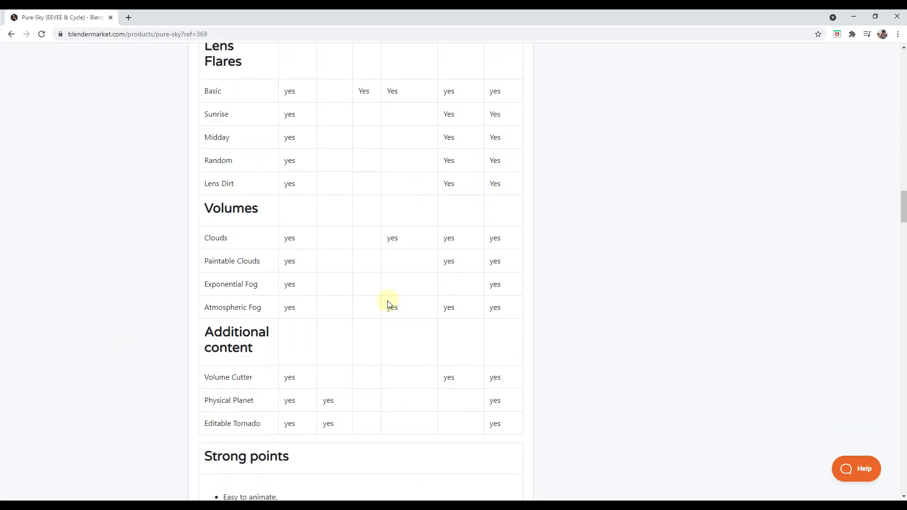
mouse_move(344, 129)
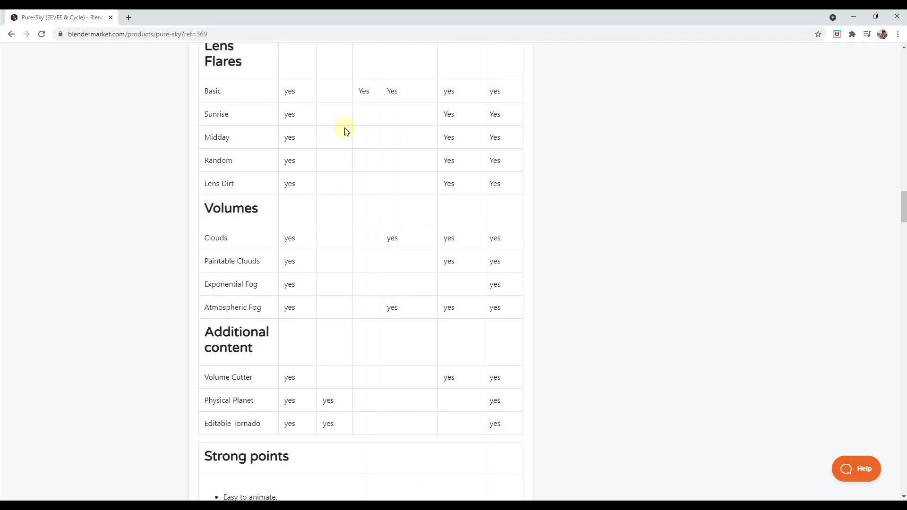
scroll("down", 3)
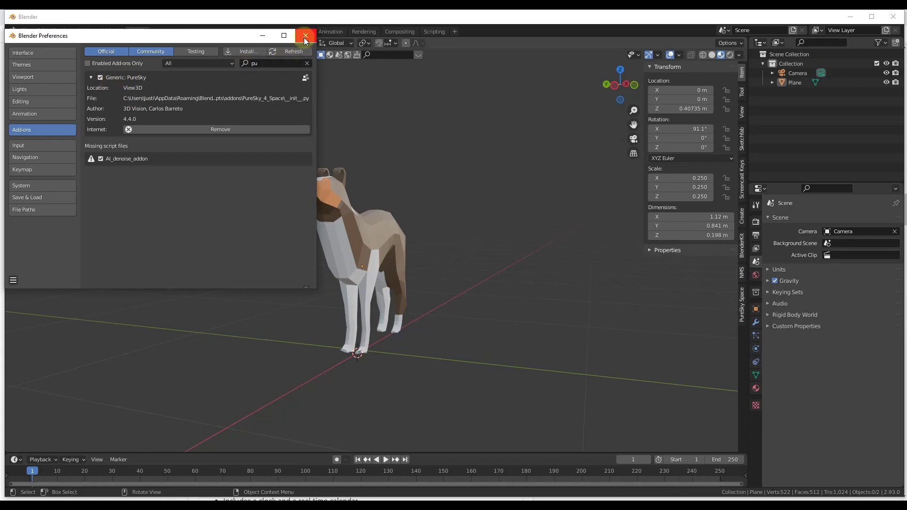
Close the Blender Preferences window with the PureSky add-on enabled.
left_click(305, 35)
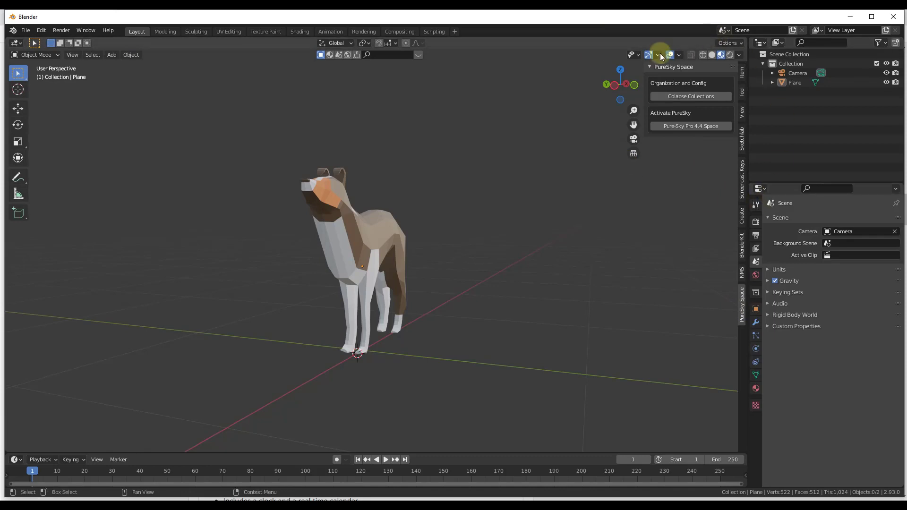
mouse_move(689, 87)
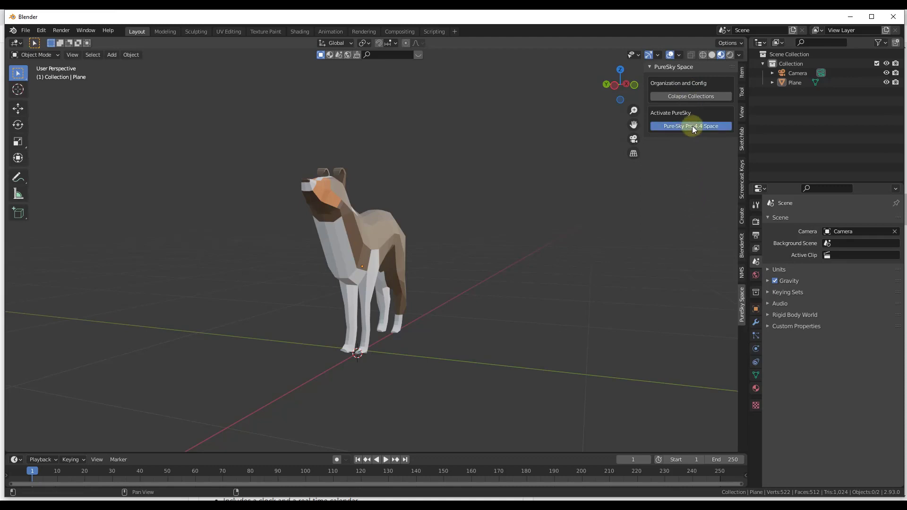
Activate Pure-Sky Pro 4.4 Space so the sky, clouds and sunrise fill the viewport.
left_click(690, 125)
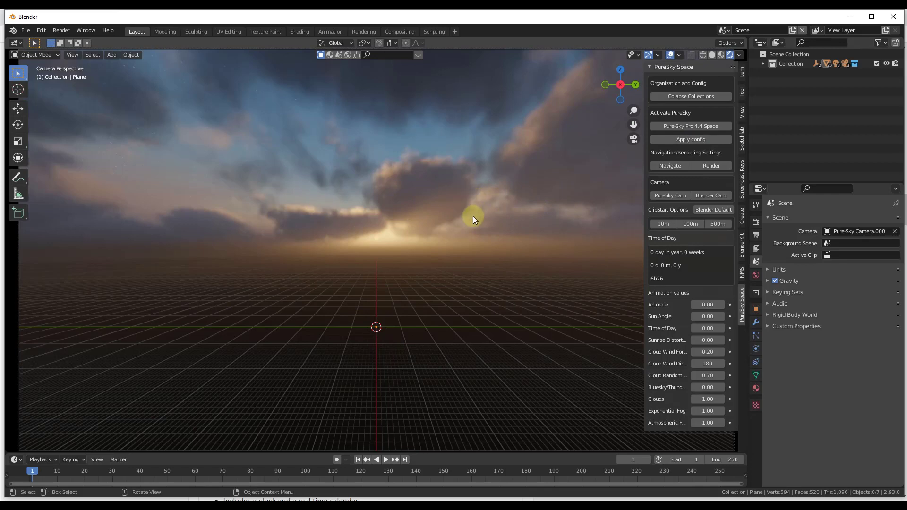
mouse_move(469, 261)
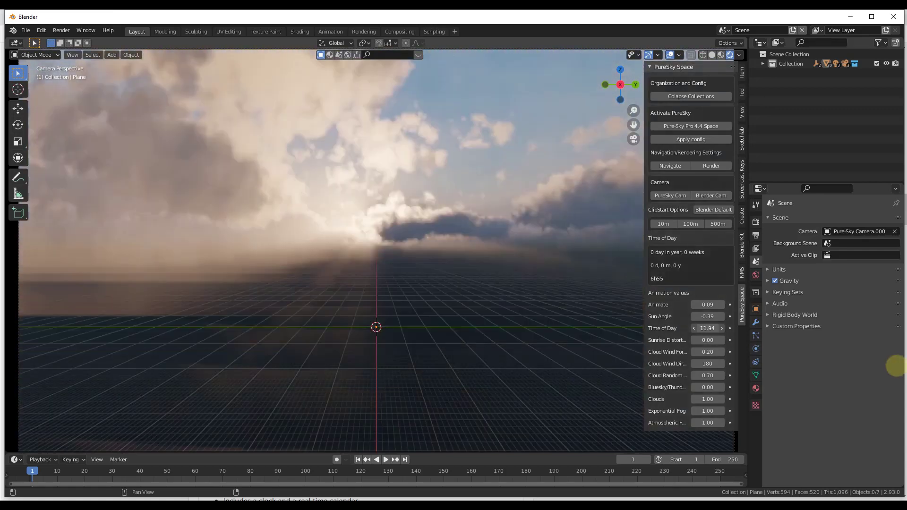
Add an ordinary Blender camera to the scene alongside the Pure-Sky camera.
left_click(695, 328)
type("camera")
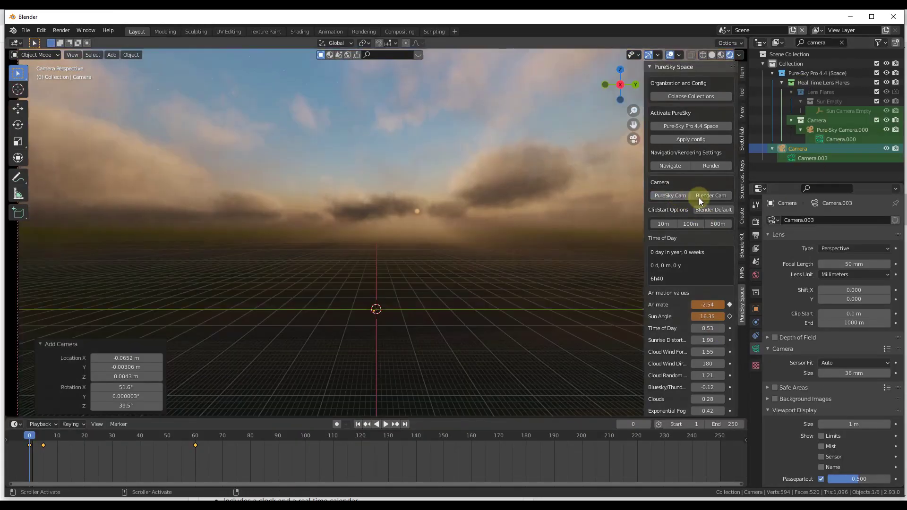
left_click(670, 195)
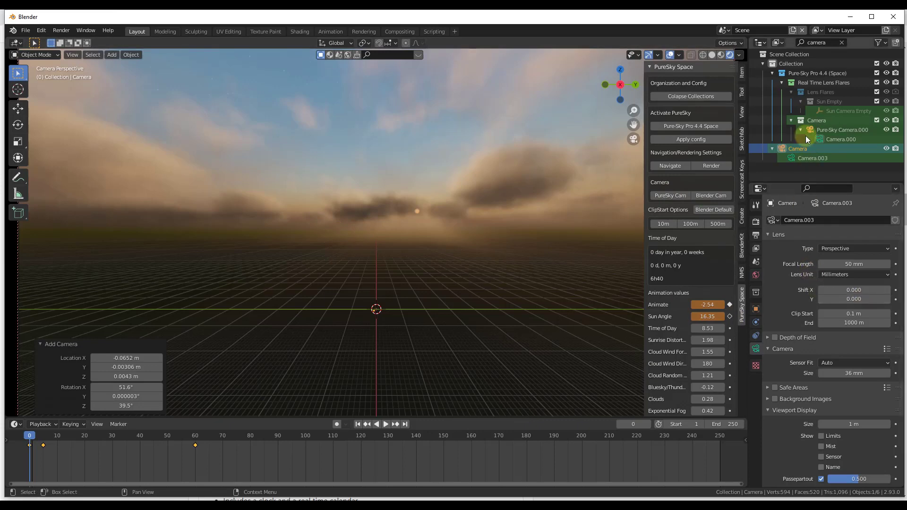
Select the Pure-Sky camera and set the cameras' near clip start to 10 m.
left_click(841, 129)
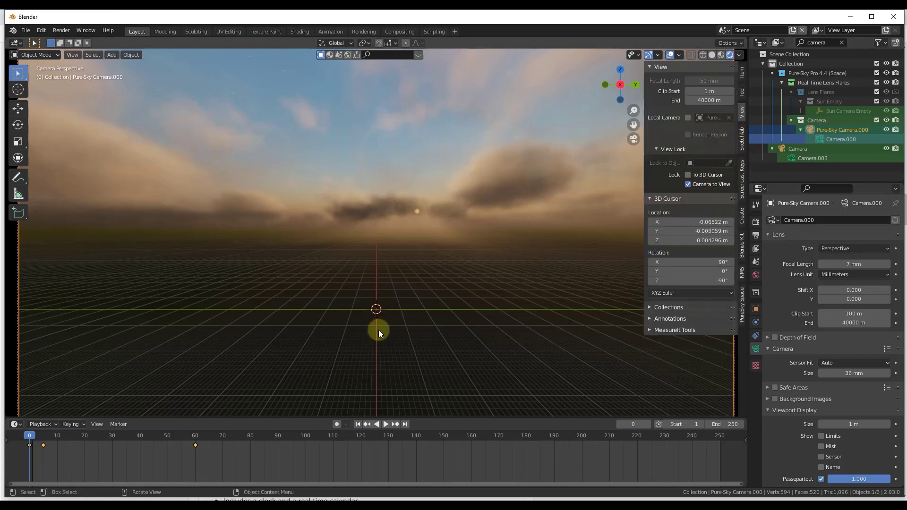
left_click_drag(379, 334, 427, 282)
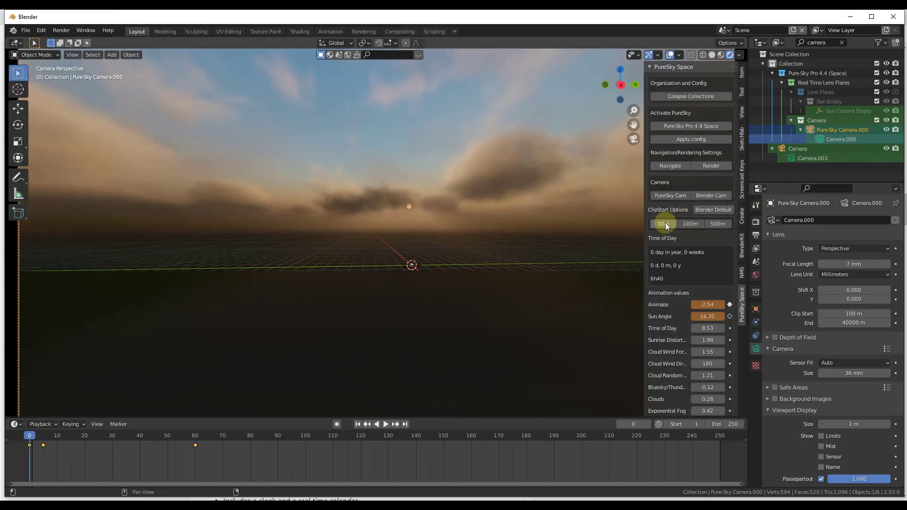
left_click(690, 224)
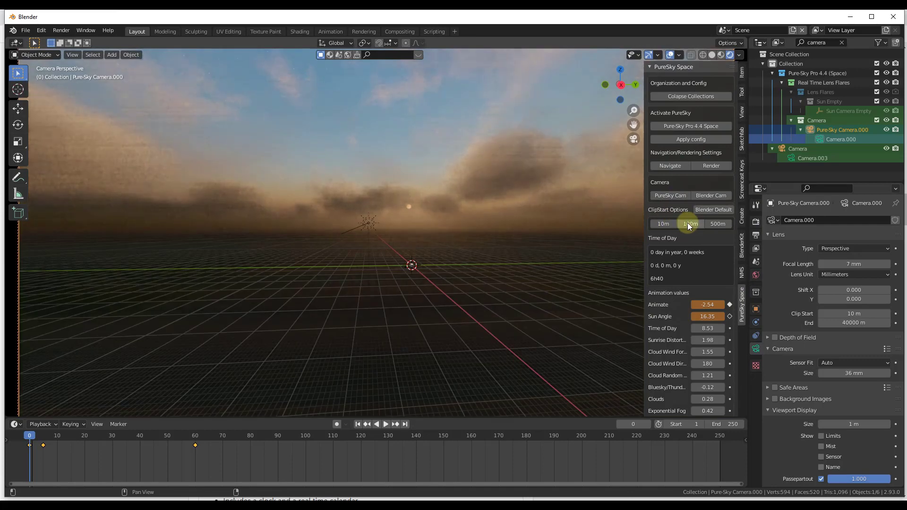
left_click(664, 224)
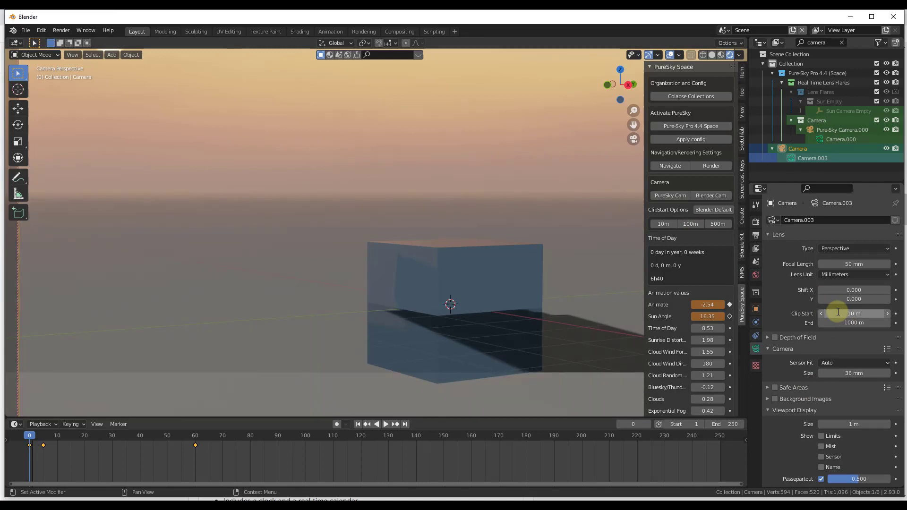
Give the new camera a 100 m clip start and 7 mm focal length, then select the Pure-Sky camera.
left_click(854, 323)
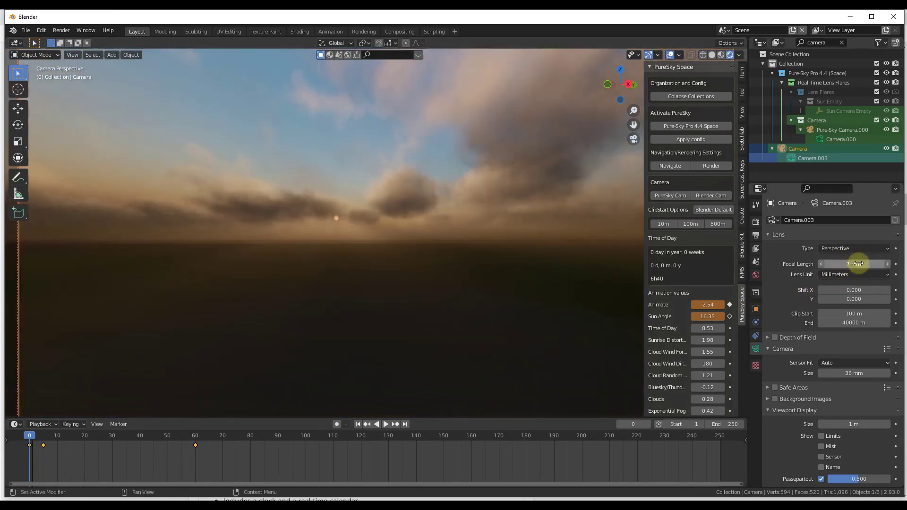
left_click_drag(853, 263, 880, 264)
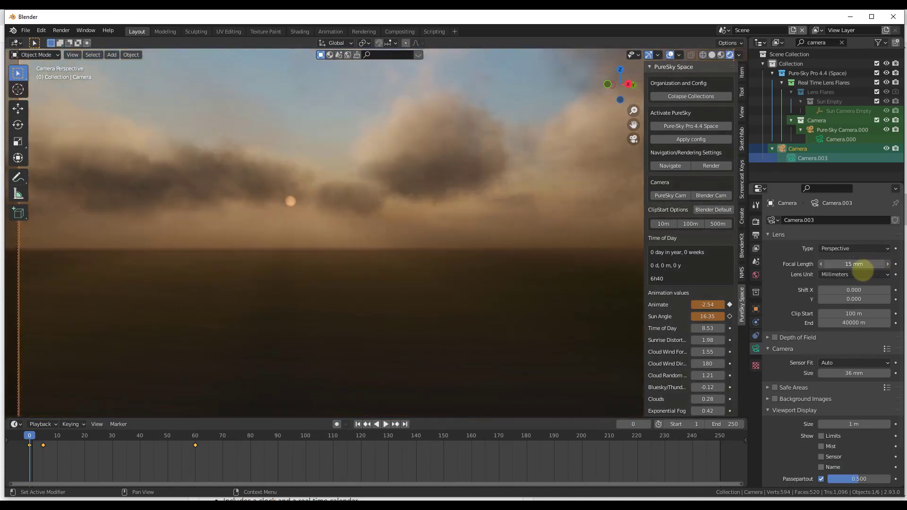
left_click_drag(853, 264, 867, 264)
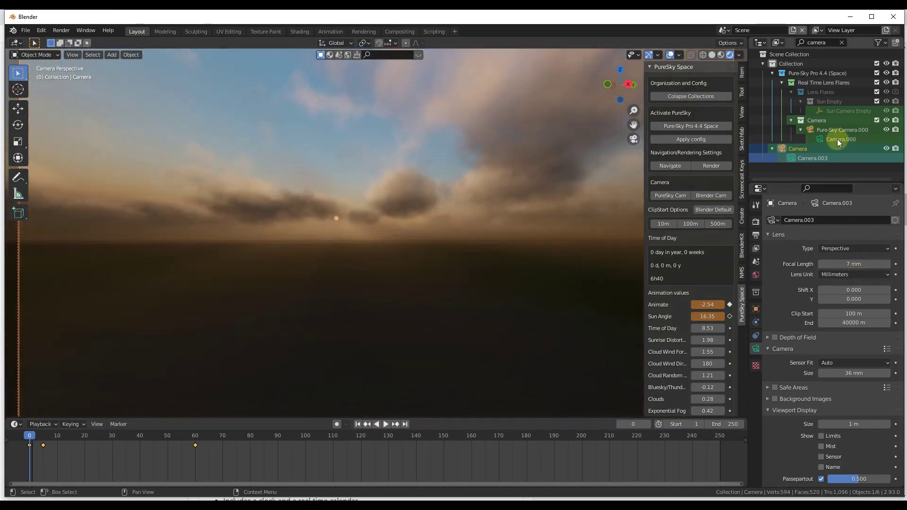
left_click(841, 129)
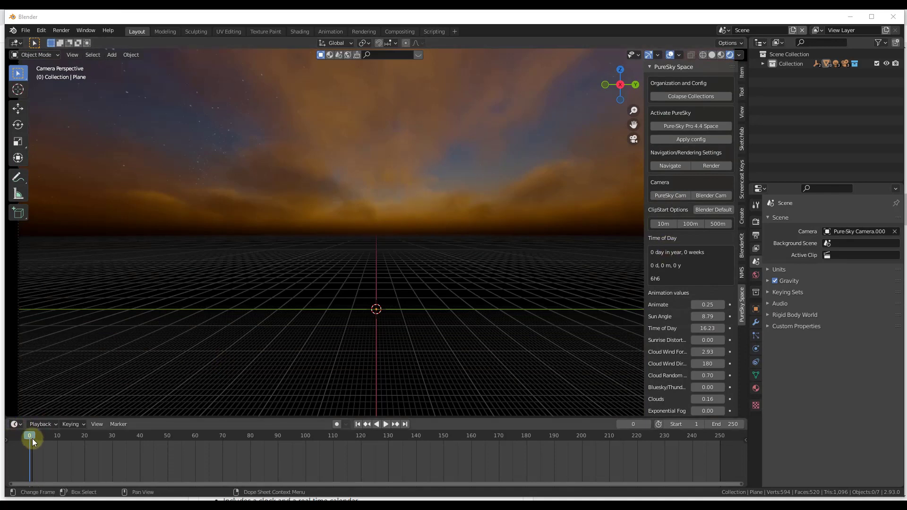
Keyframe Animate at 0.25 on frame 0 and 0.75 on frame 60, then play the sky.
left_click(385, 424)
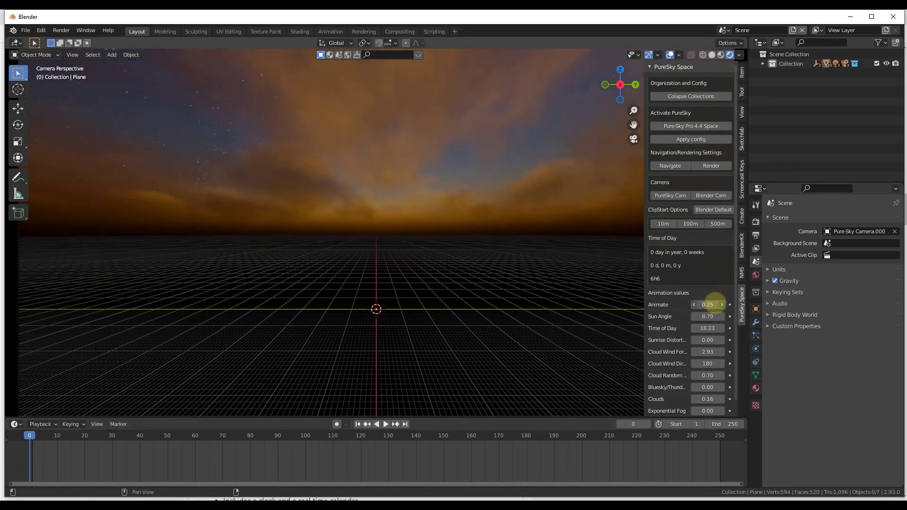
left_click_drag(700, 304, 711, 304)
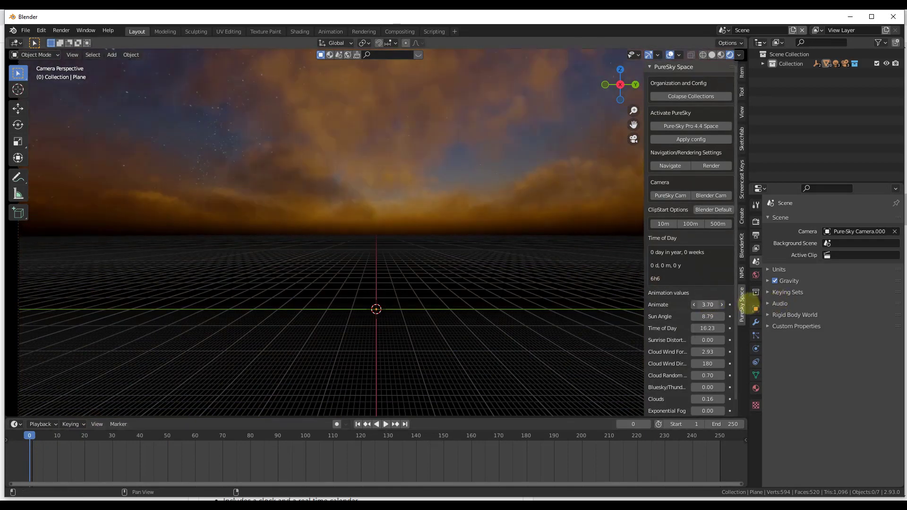
left_click(706, 304)
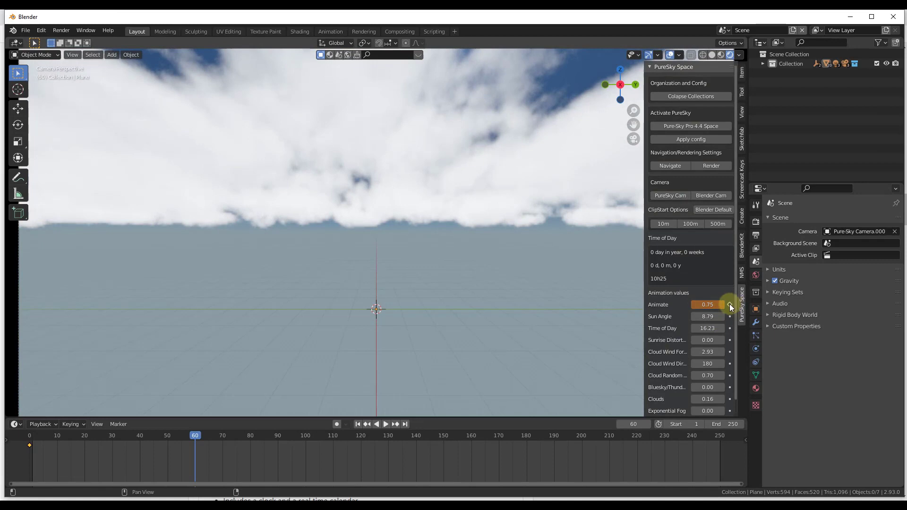
left_click(385, 424)
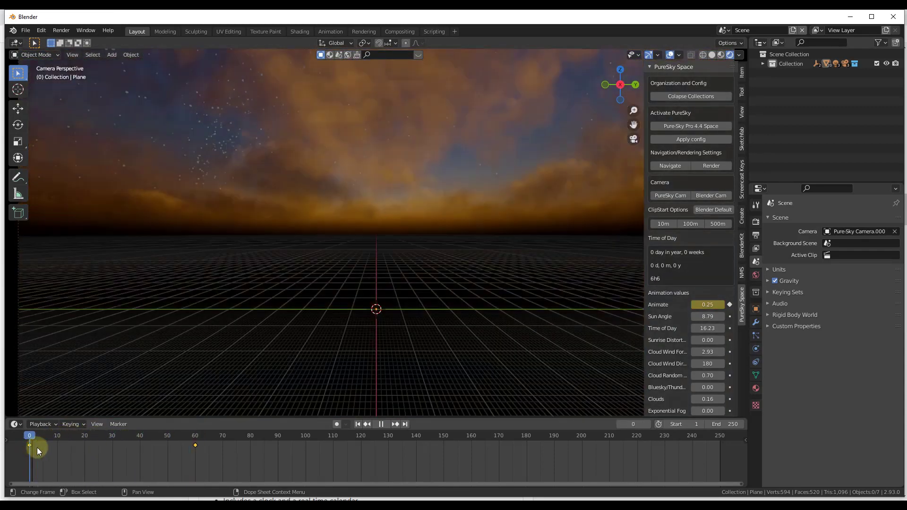
Raise Clouds to 0.28 and keyframe a Sun Angle of 28.11 at frame 5.
left_click(122, 445)
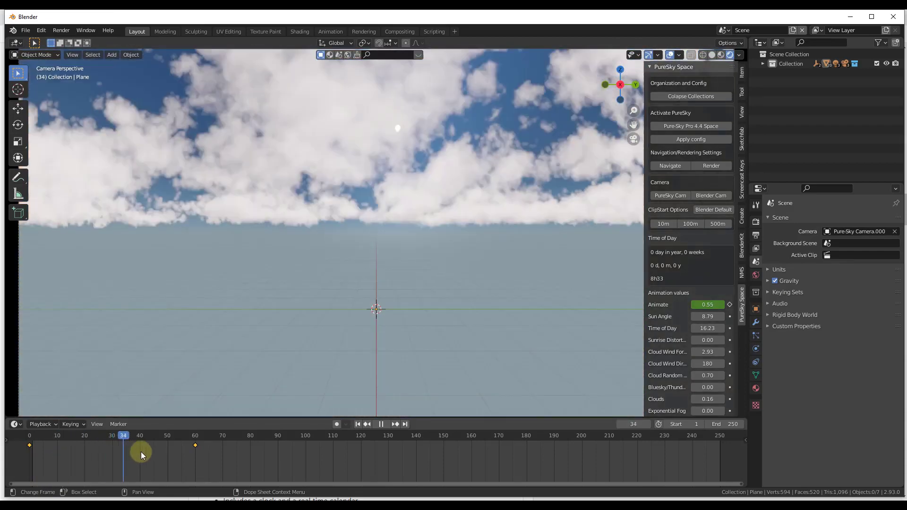
left_click(51, 434)
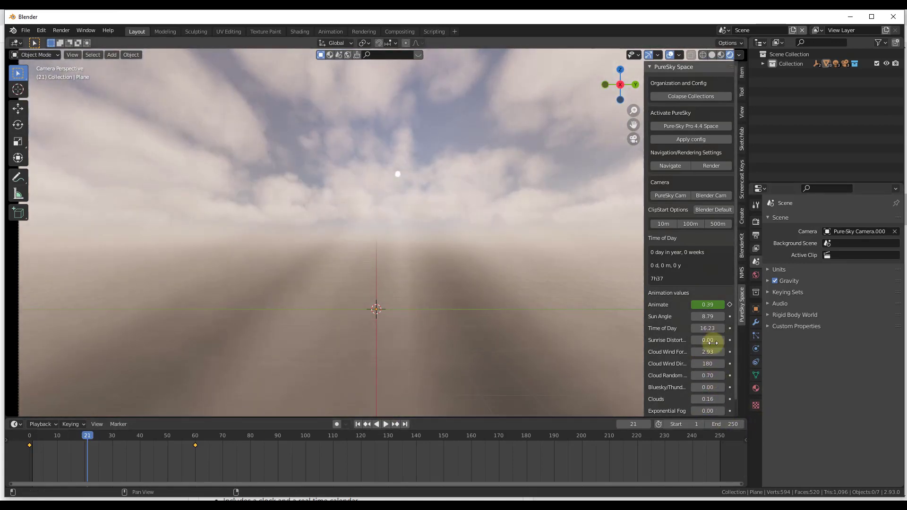
left_click_drag(711, 399, 699, 399)
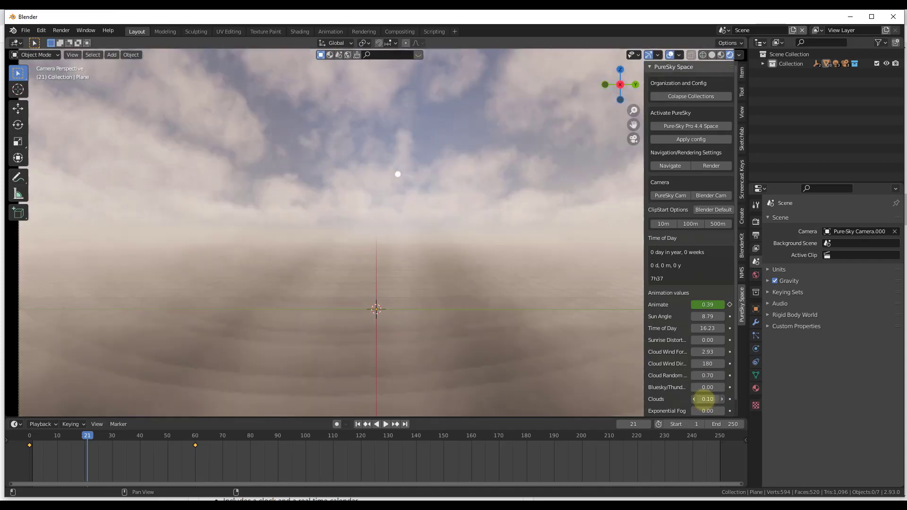
left_click(386, 424)
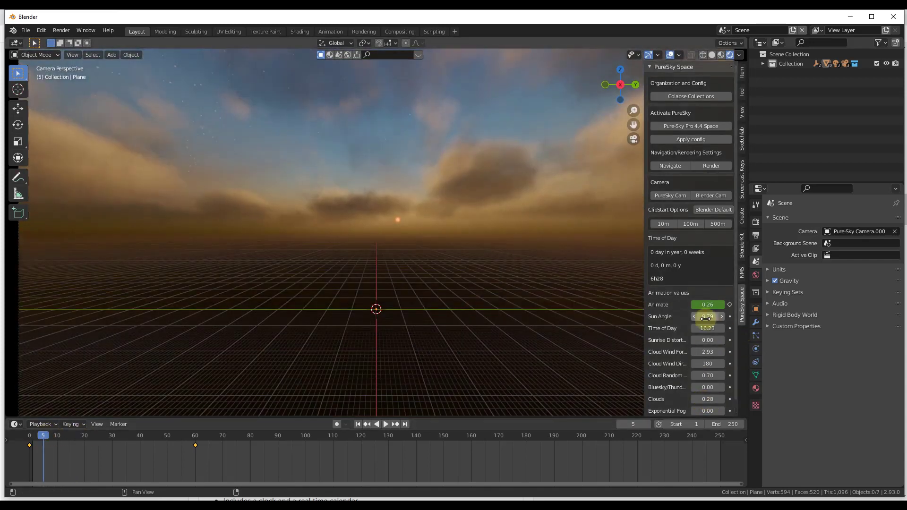
left_click_drag(706, 316, 671, 316)
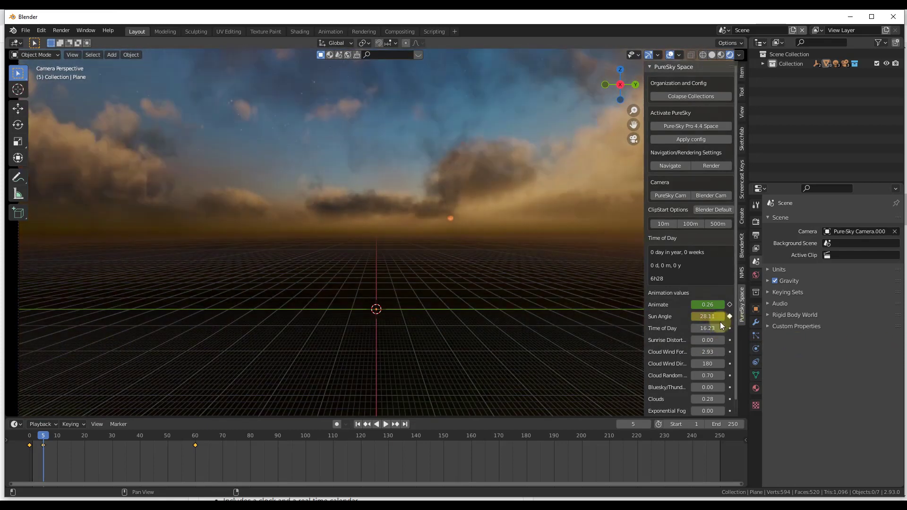
left_click(29, 436)
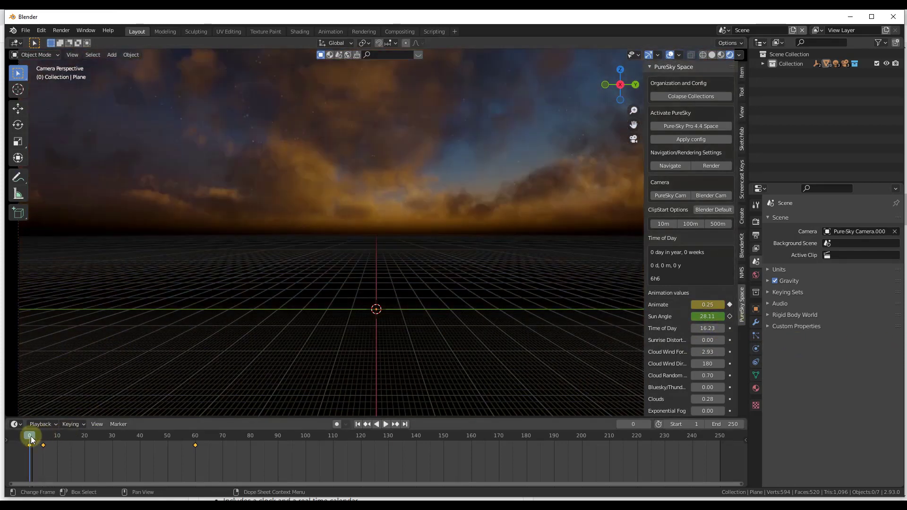
Play and replay the animation, scrubbing to frame 45 to see dusk turn into bright daytime clouds.
left_click(386, 424)
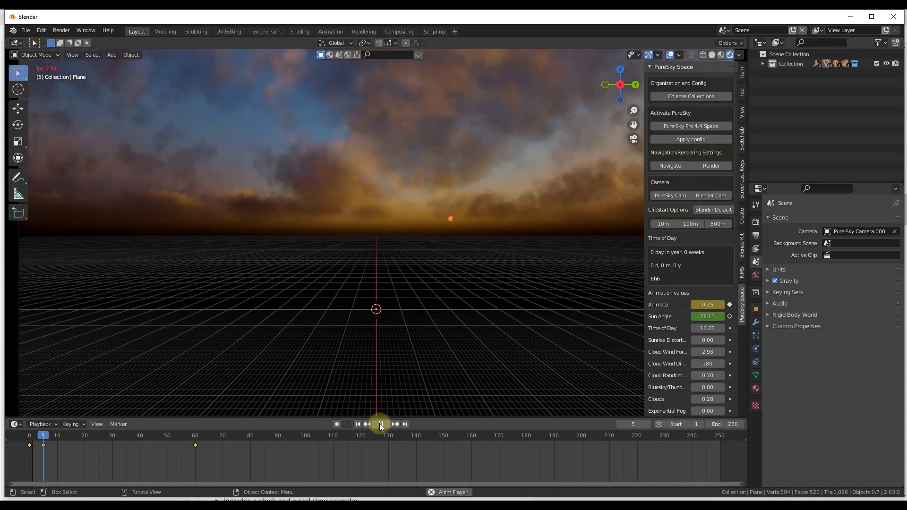
left_click(380, 424)
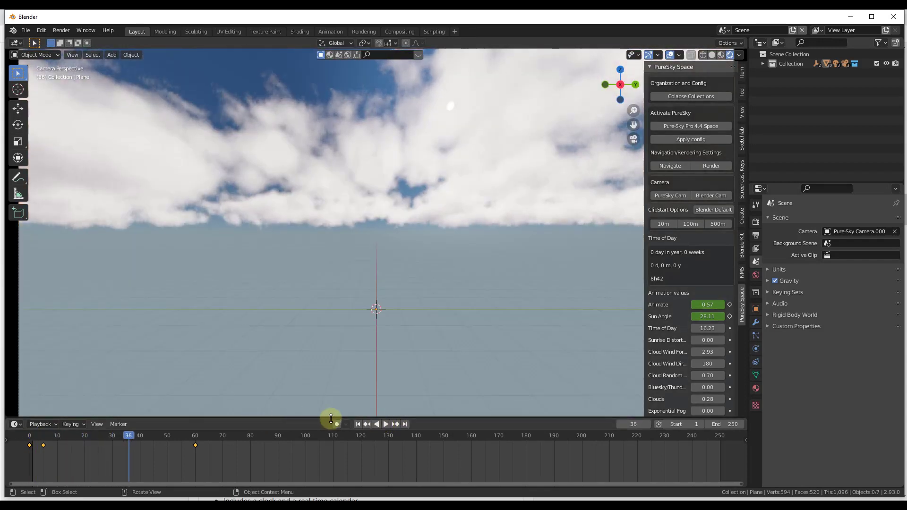
left_click(386, 424)
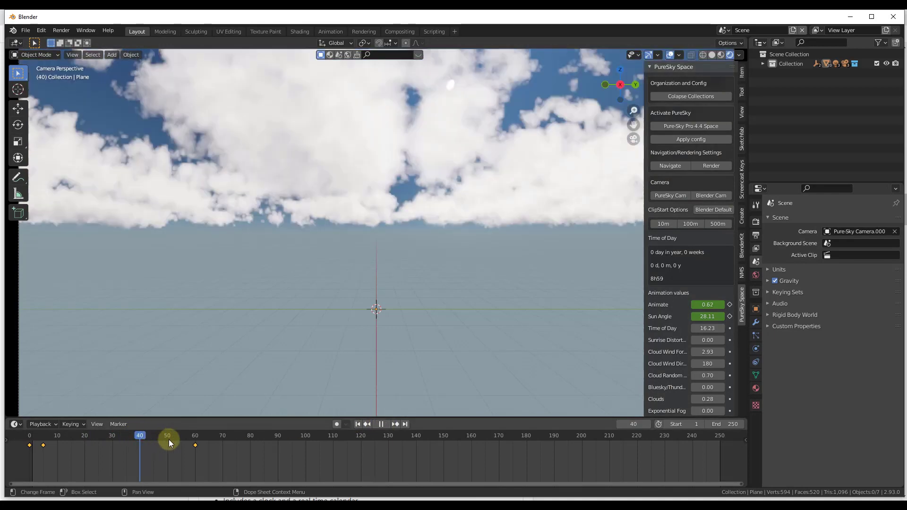
left_click(54, 435)
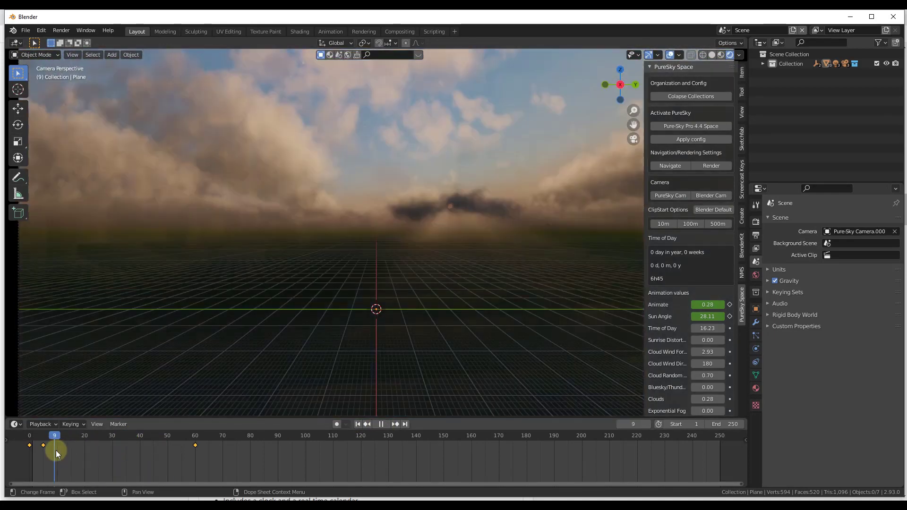
left_click(58, 434)
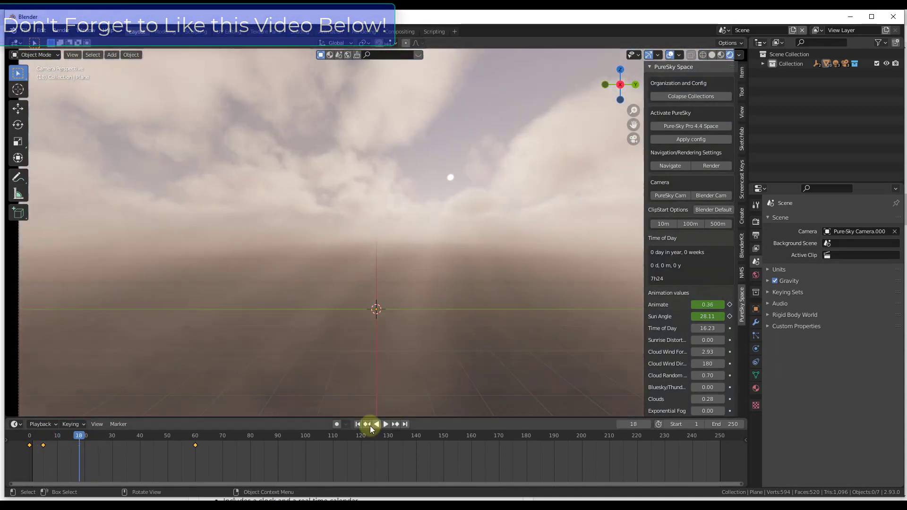
left_click(384, 424)
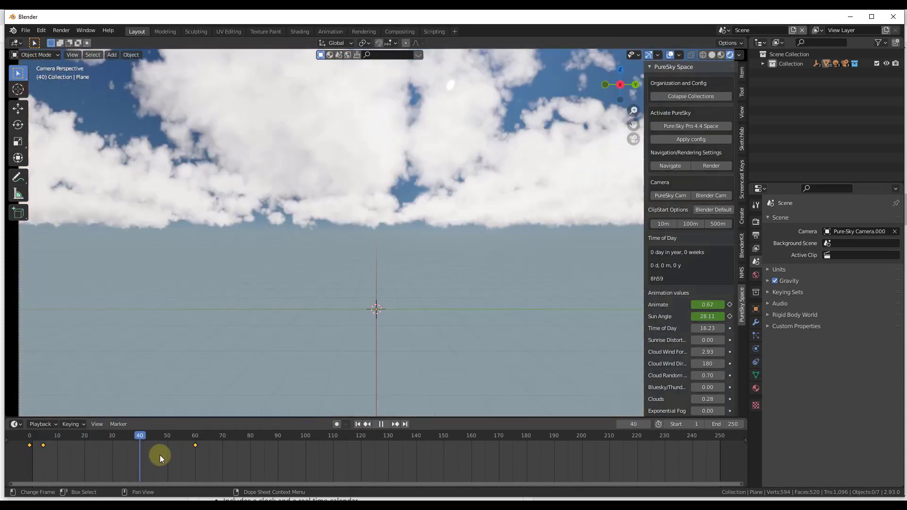
left_click_drag(139, 435, 189, 435)
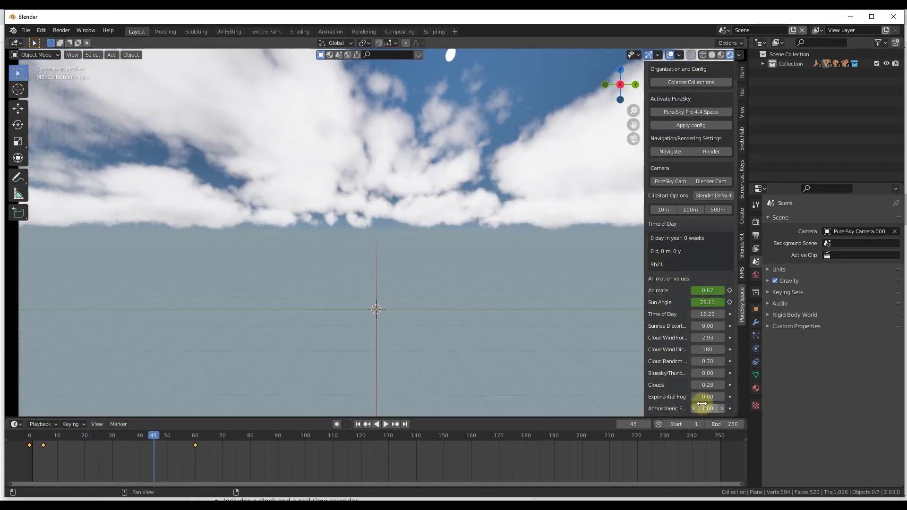
Thin Atmospheric Fog to 0.82 and raise Bluesky/Thunder to about 1.14 for a stormy sky.
left_click_drag(682, 395, 707, 395)
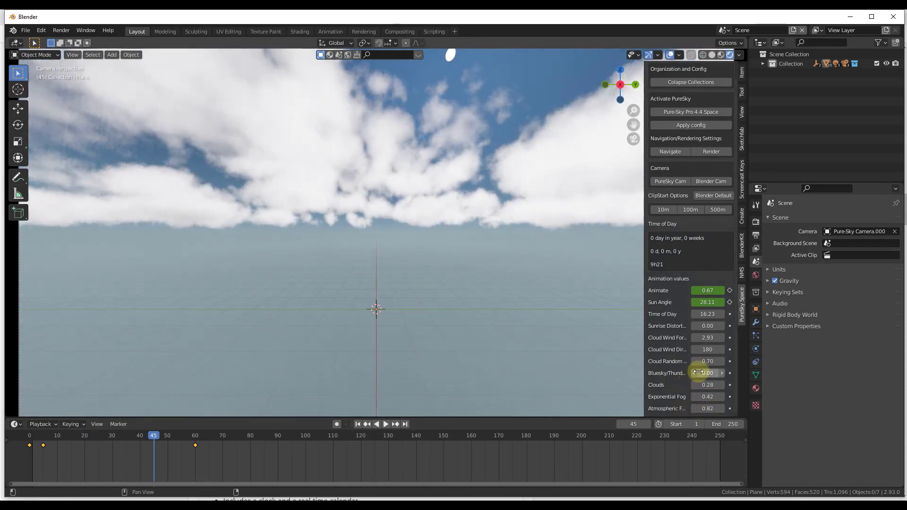
left_click_drag(706, 372, 705, 338)
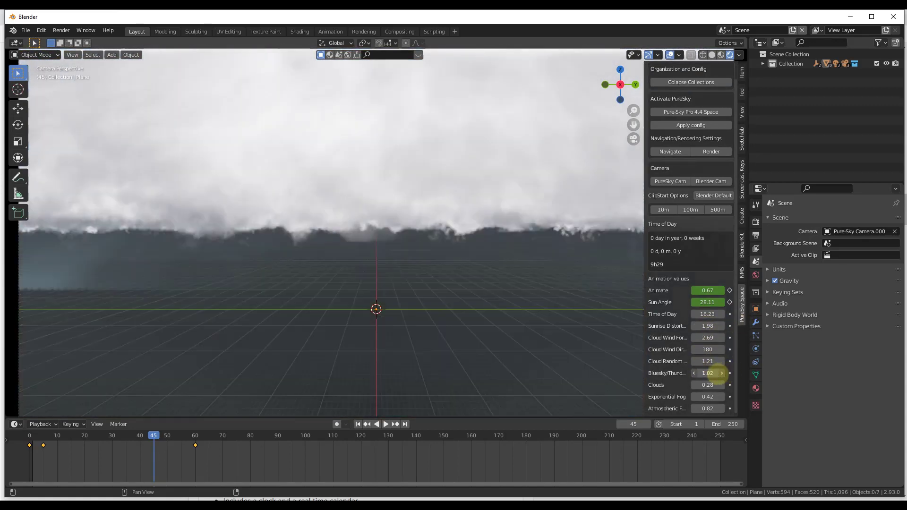
left_click(693, 373)
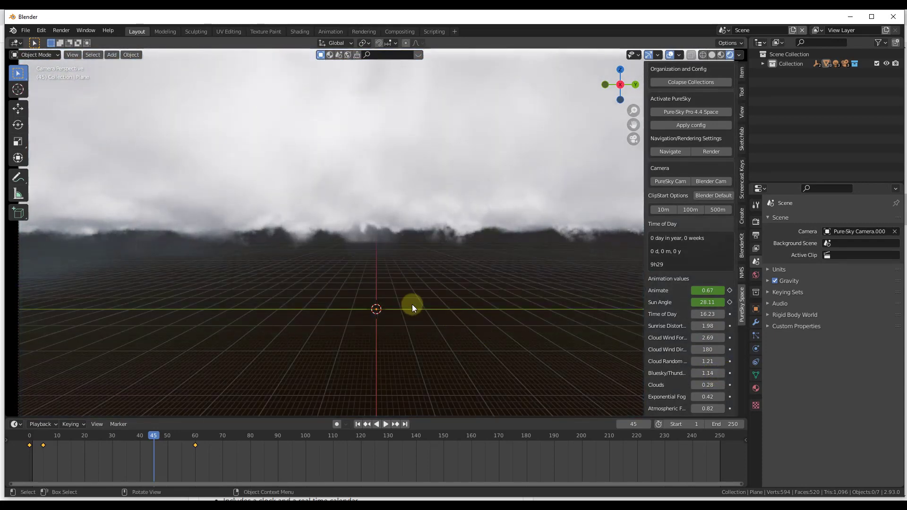
left_click_drag(414, 308, 441, 299)
type("camera")
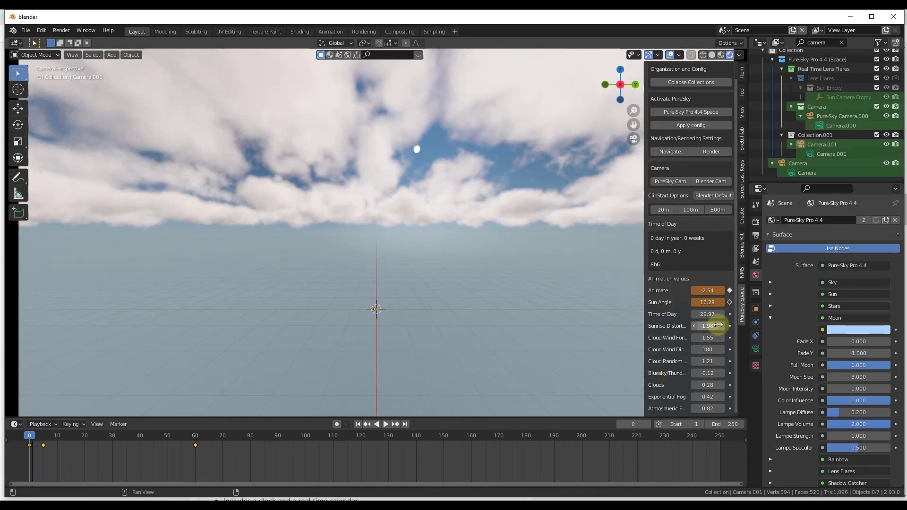
Drag Time of Day up to about 207.87 so the sky turns into a moonlit night.
left_click_drag(706, 313, 719, 314)
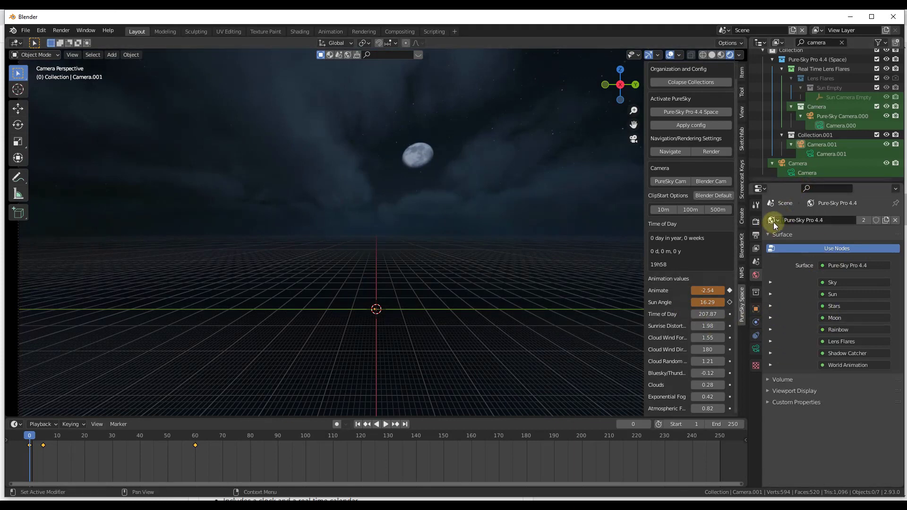
In the Moon settings, lower Full Moon to 0.370 and set Fade Y to 1.000 for a partial phase.
left_click(773, 220)
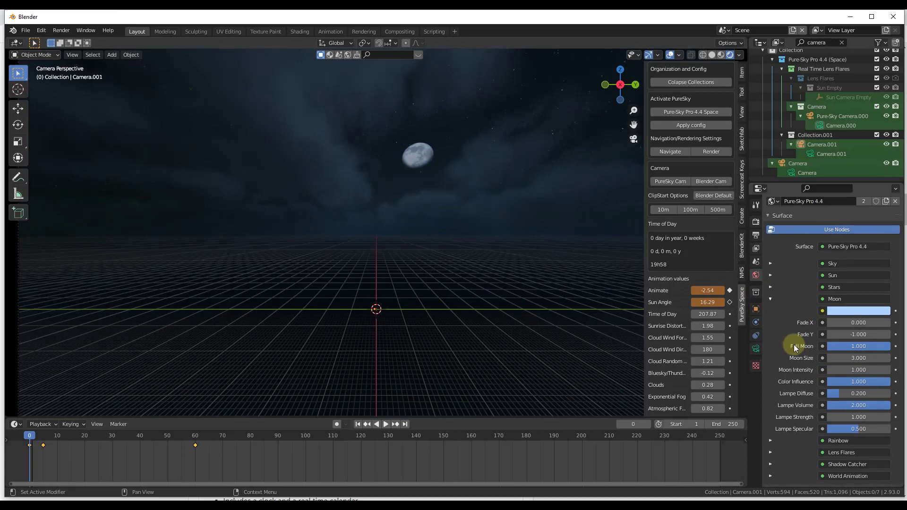
left_click_drag(859, 346, 833, 327)
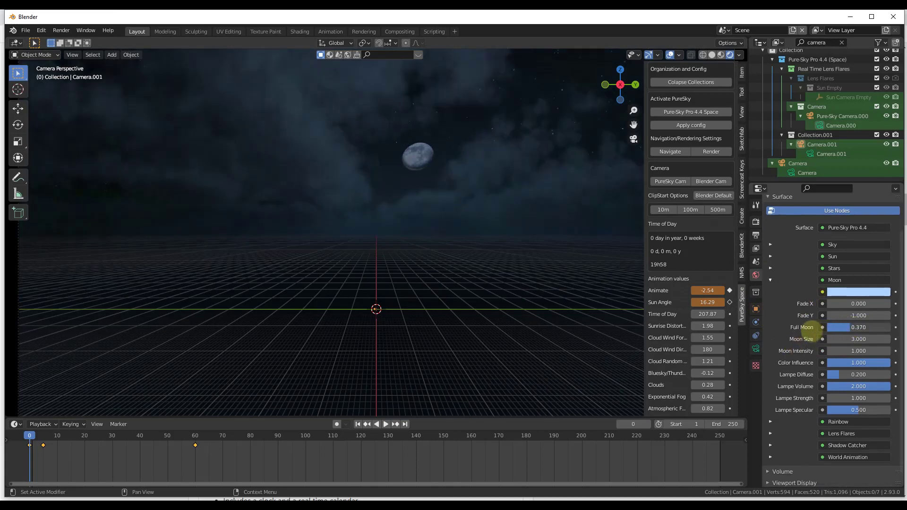
left_click_drag(844, 326, 861, 327)
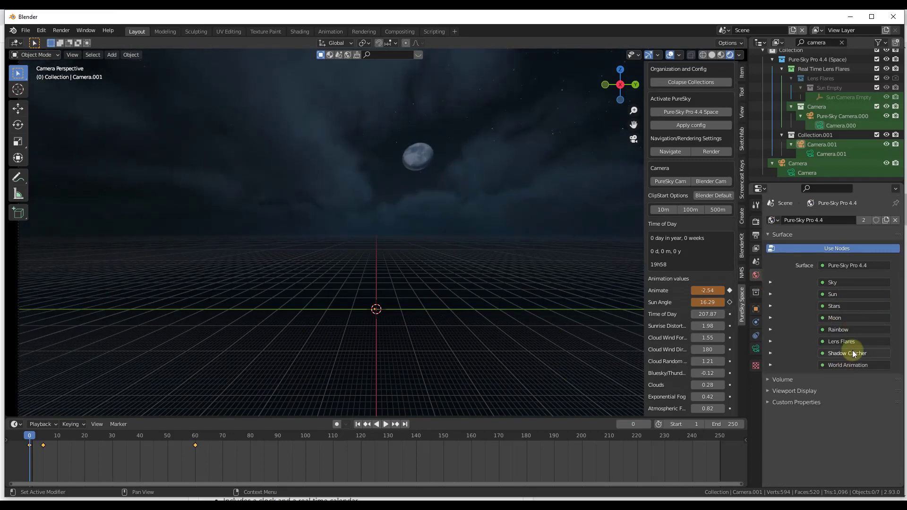
mouse_move(850, 313)
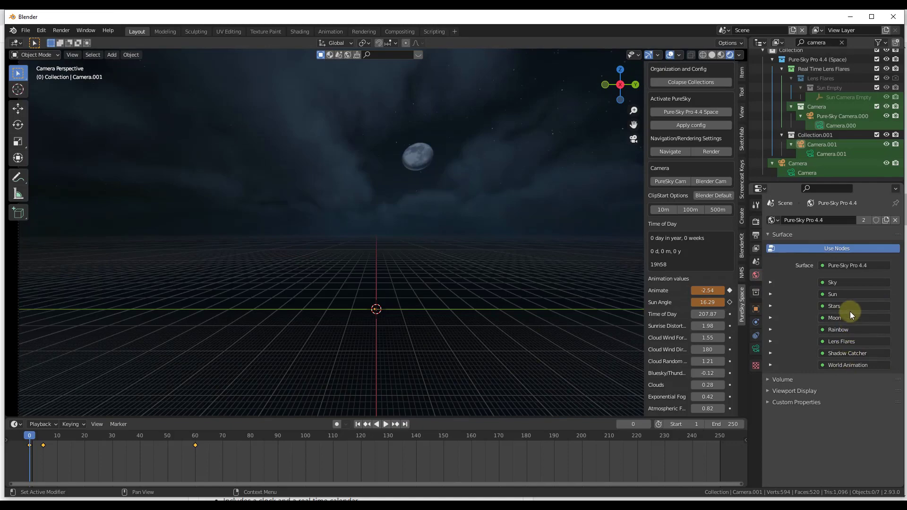